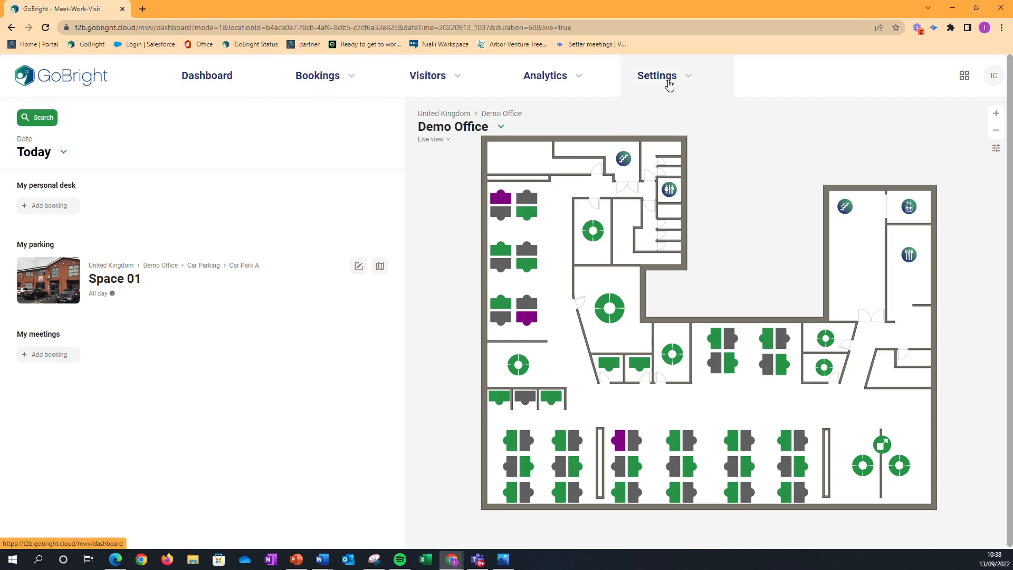
Step: Go to Settings so the Users settings page is shown
click(657, 76)
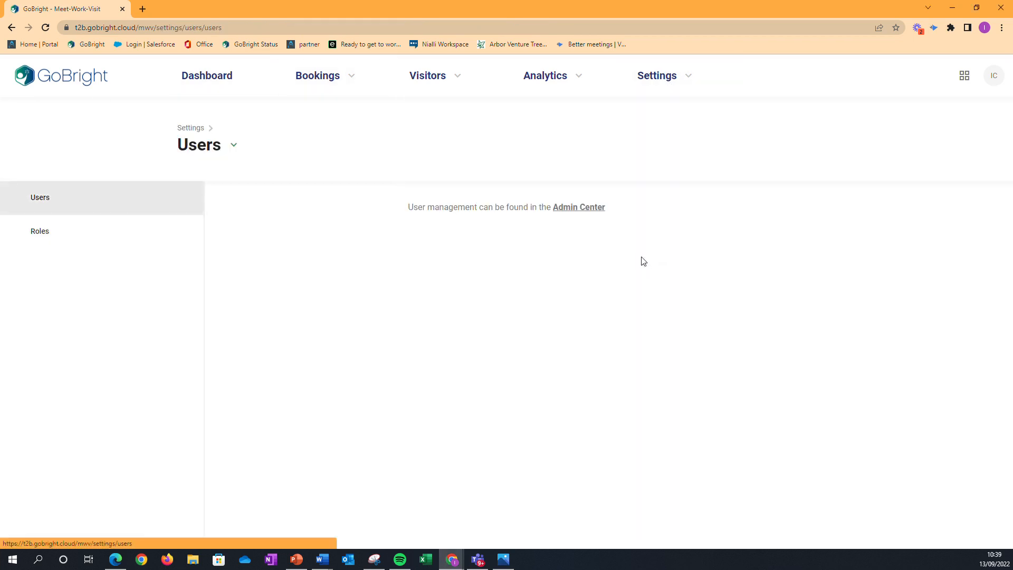
Step: From Roles, show the Backup Admin role's simultaneous desk and parking booking permissions, both ticked
click(39, 231)
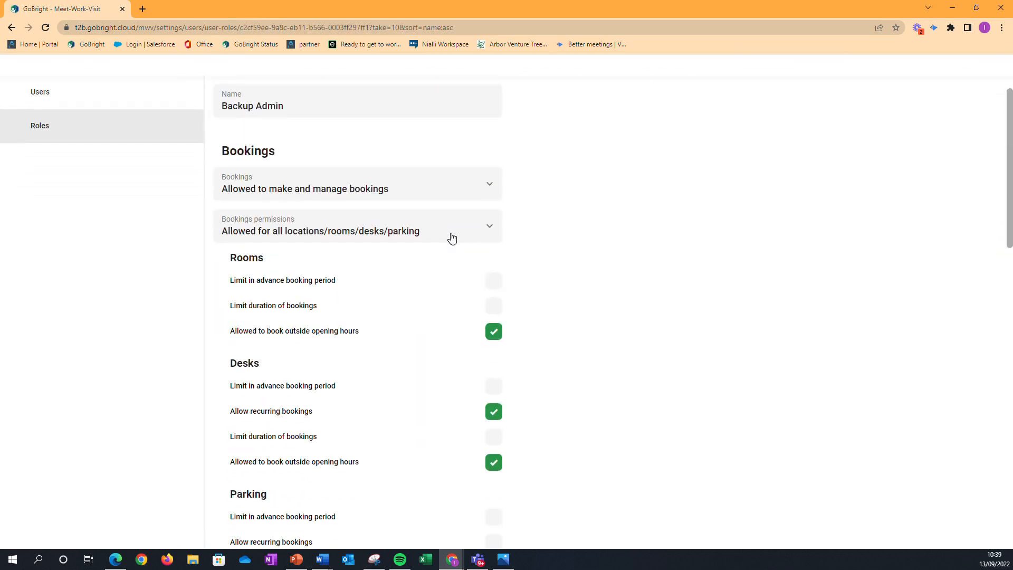
scroll(down, 3)
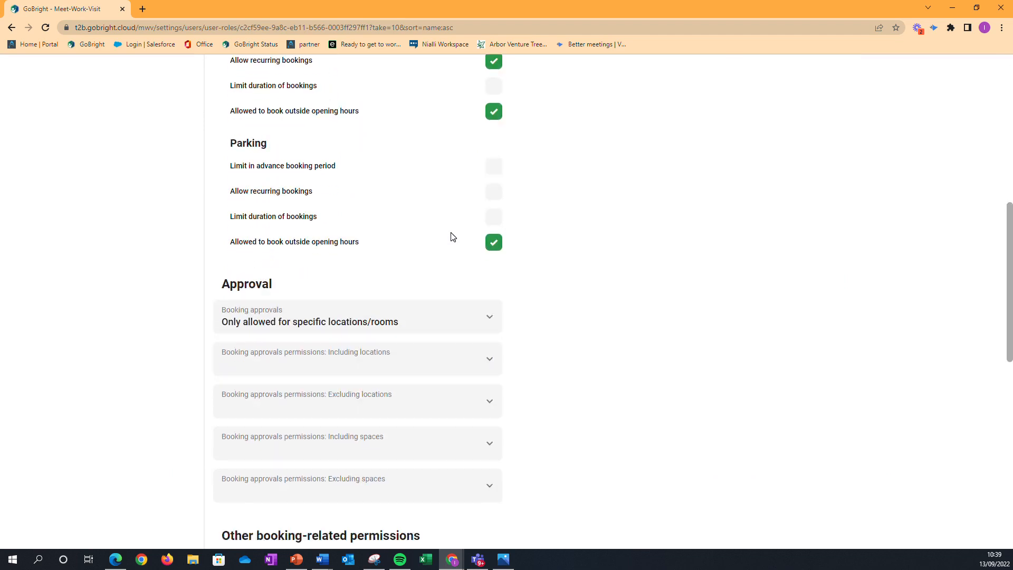
scroll(down, 3)
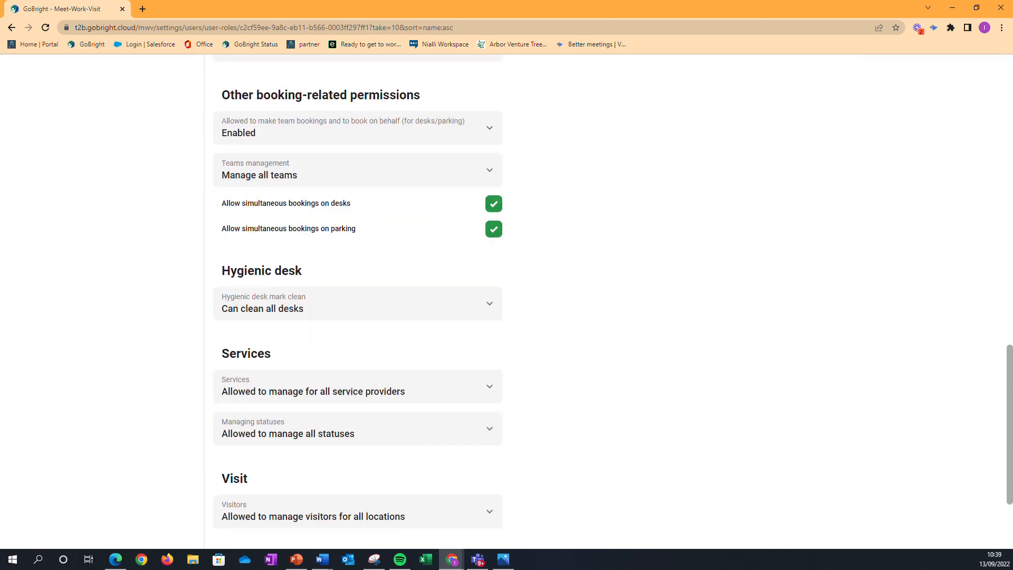
double_click(240, 203)
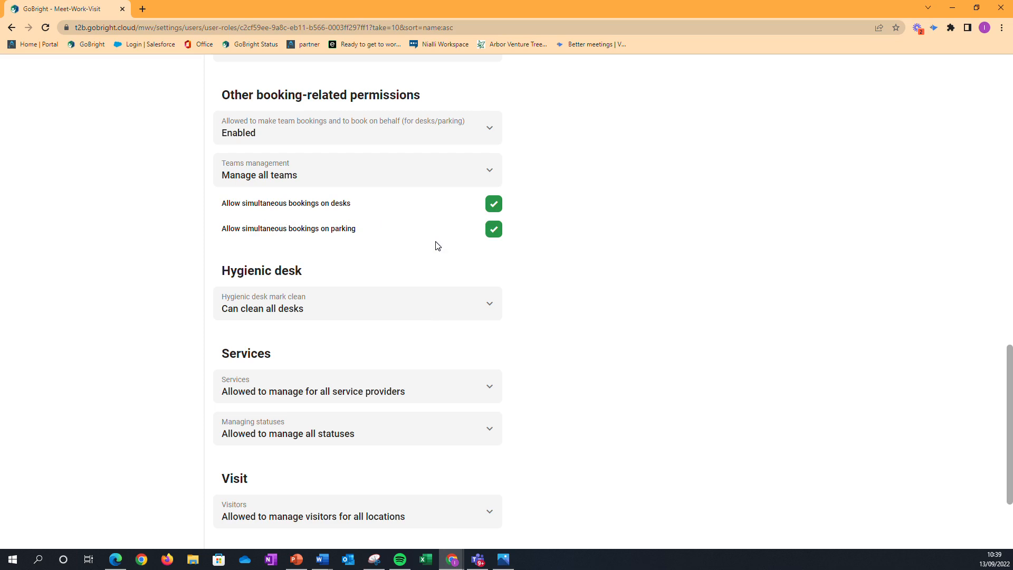
mouse_move(499, 194)
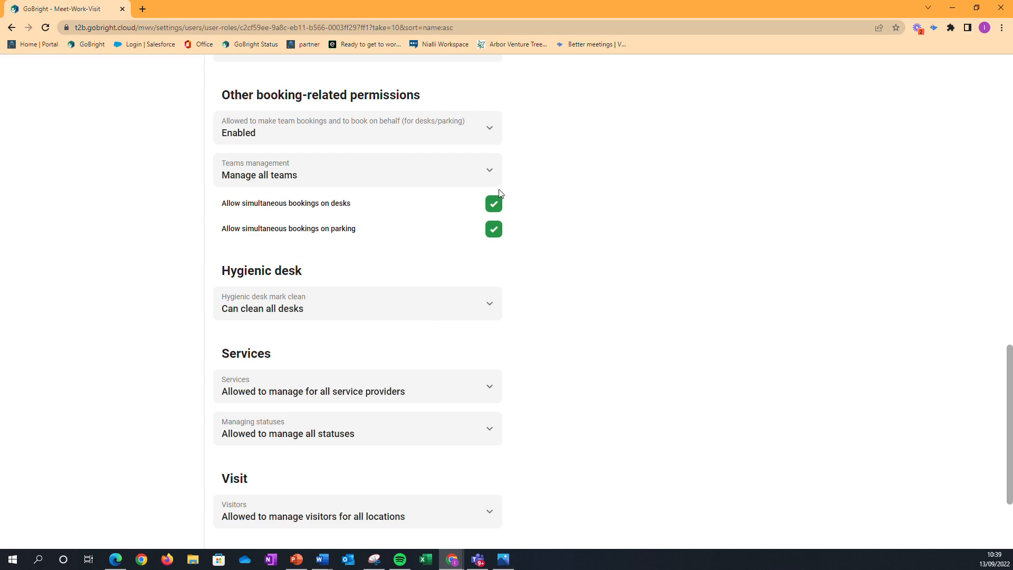
mouse_move(477, 197)
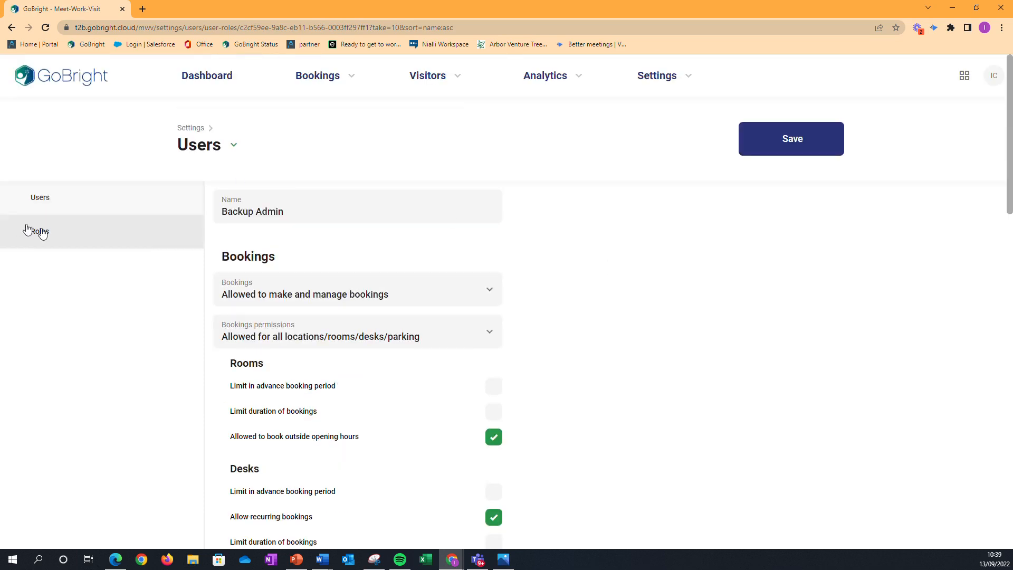
Step: From Roles, show the Zone 3 and Zone 4 role's simultaneous booking permissions, both unticked
click(39, 231)
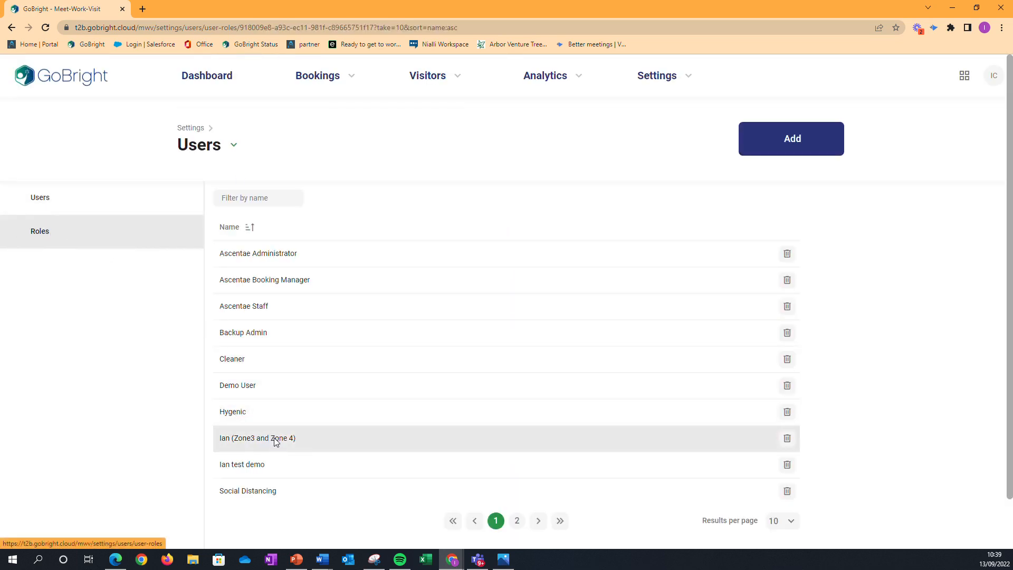
click(257, 438)
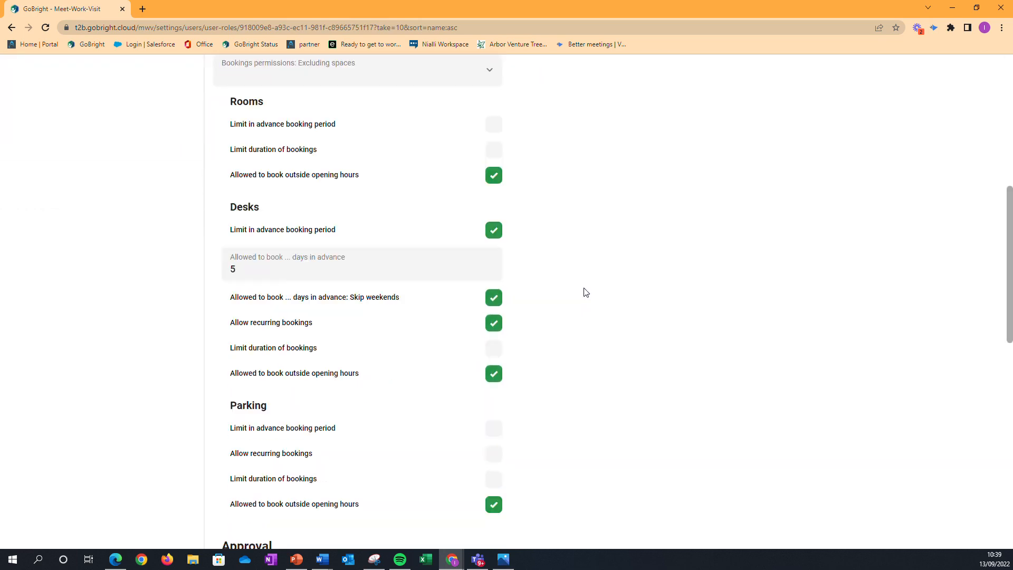
scroll(down, 3)
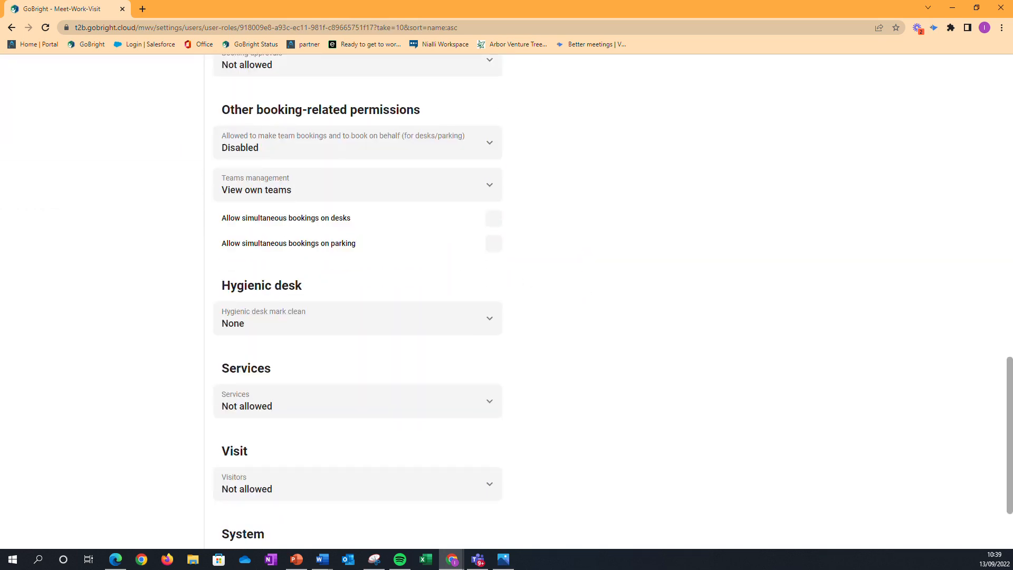
mouse_move(488, 226)
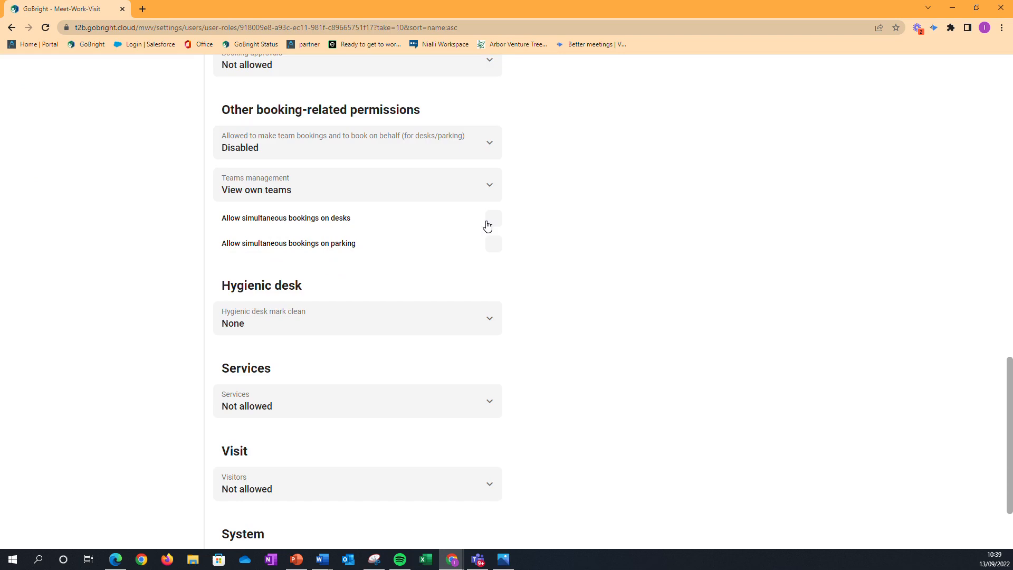
mouse_move(478, 249)
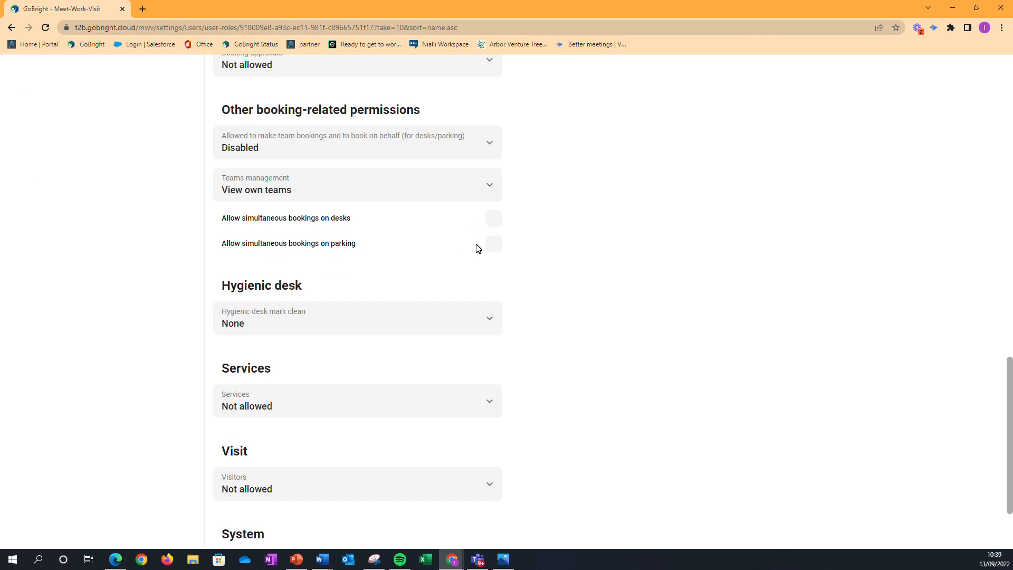
scroll(up, 3)
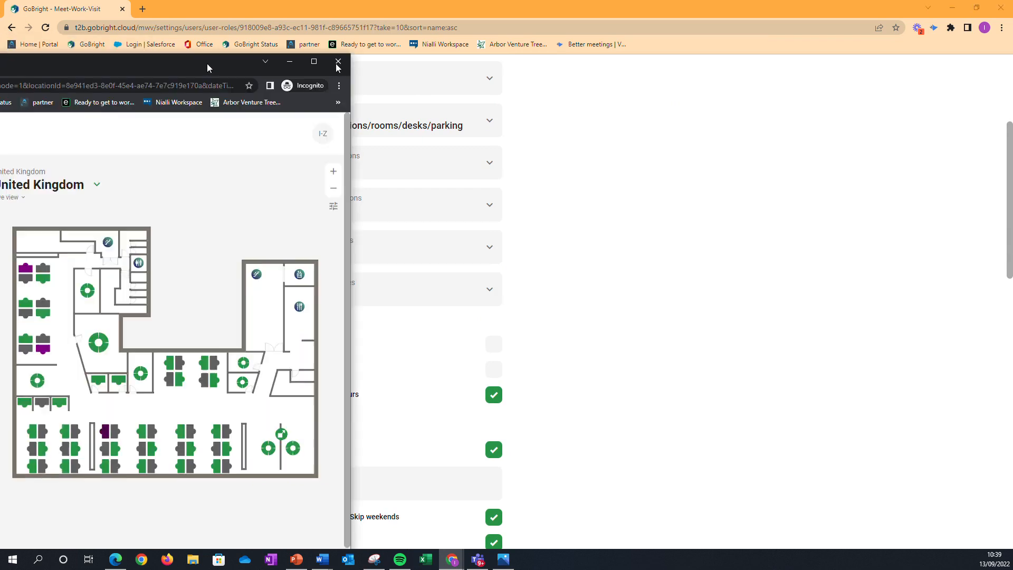
Step: In the maximised incognito window, book Desk 34 on the Demo Office floor plan for today
click(336, 61)
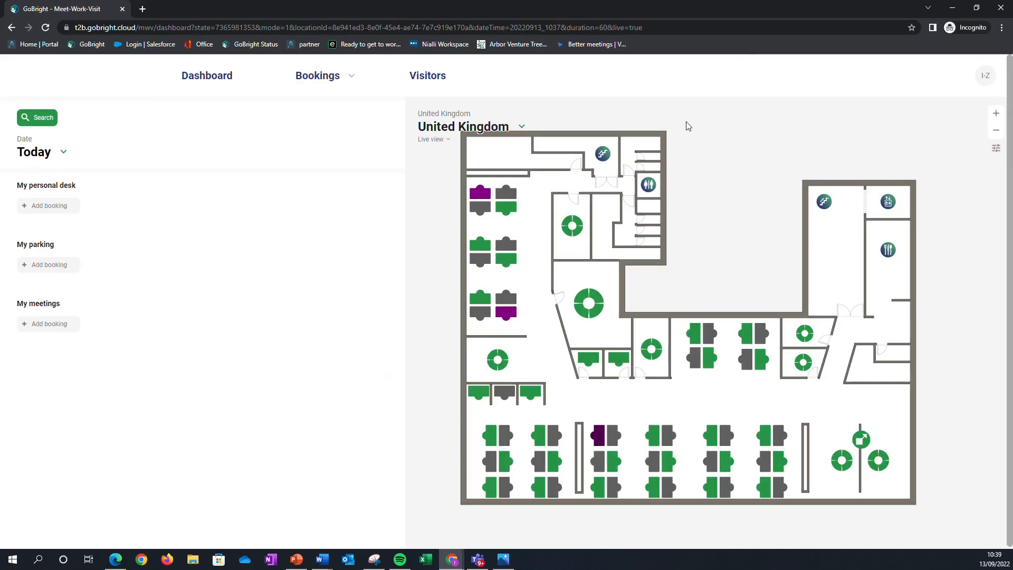
mouse_move(654, 438)
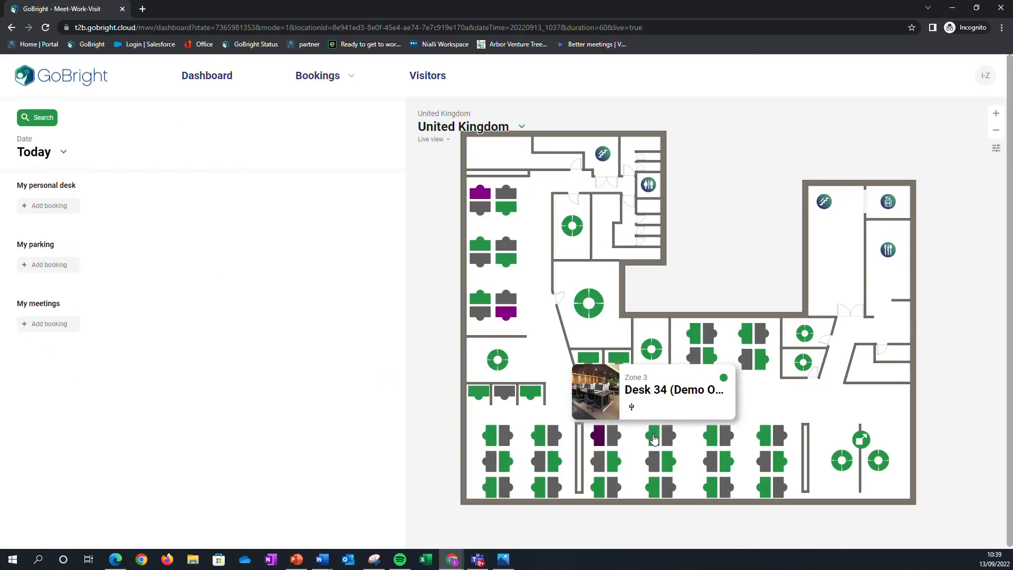
click(651, 436)
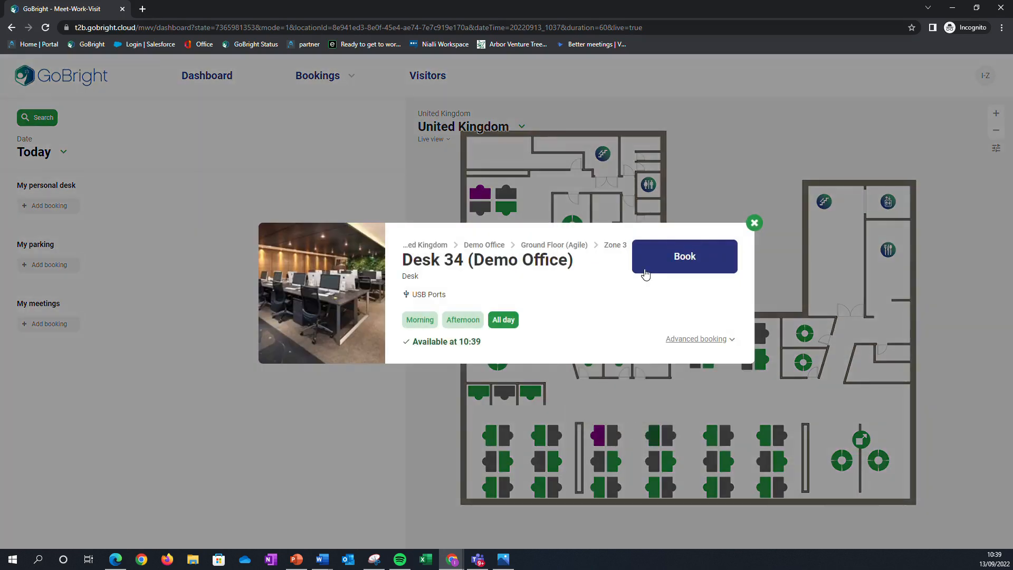
click(683, 255)
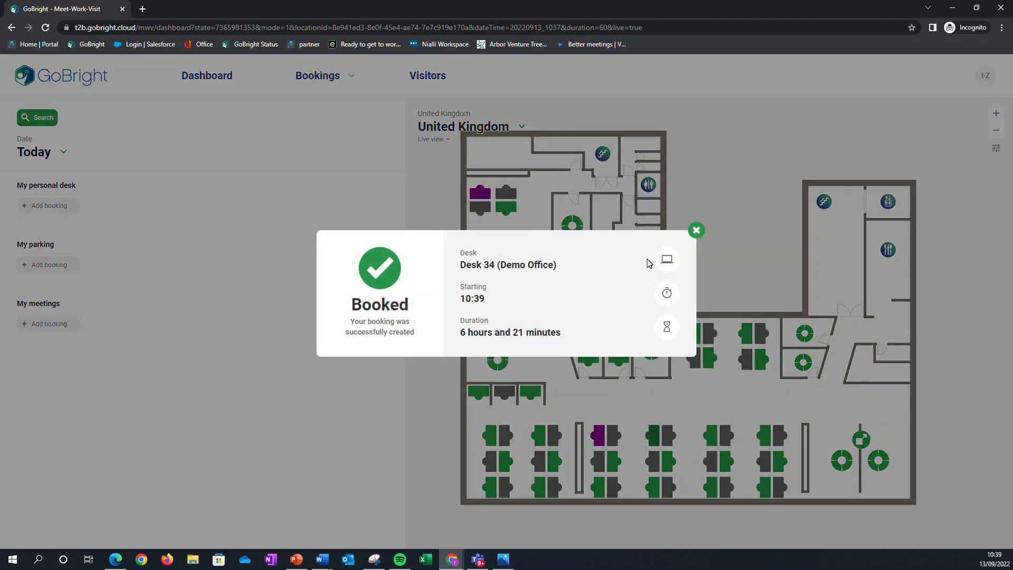
mouse_move(696, 231)
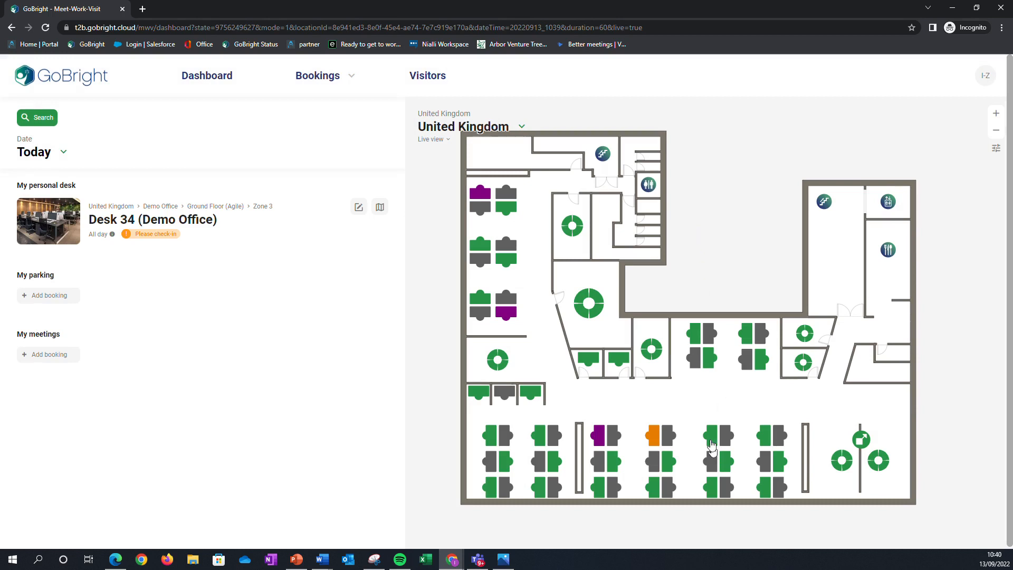
Step: Try booking Desk 40 too, get the existing-desk-booking validation error, and dismiss both popups
click(710, 439)
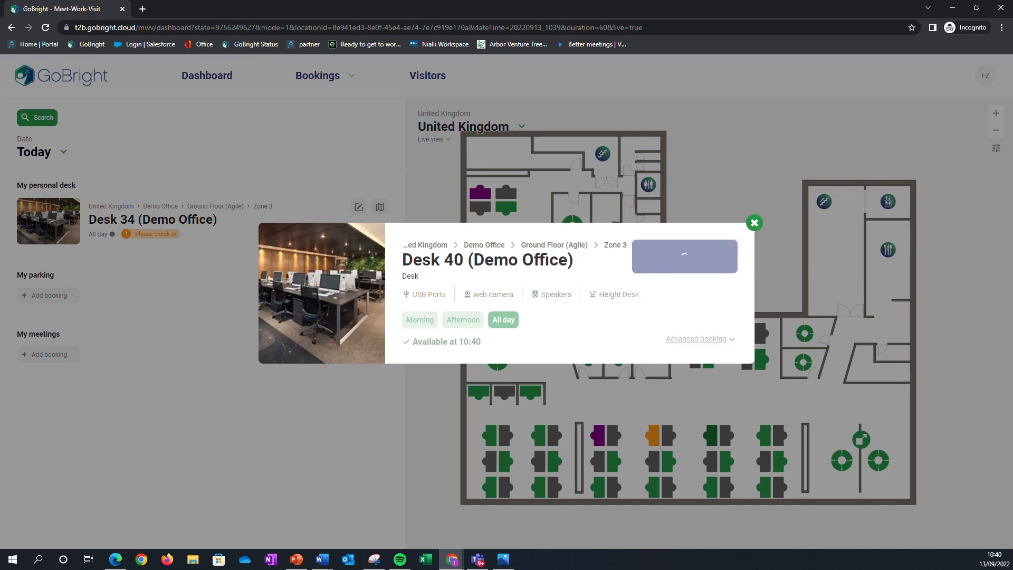
click(684, 256)
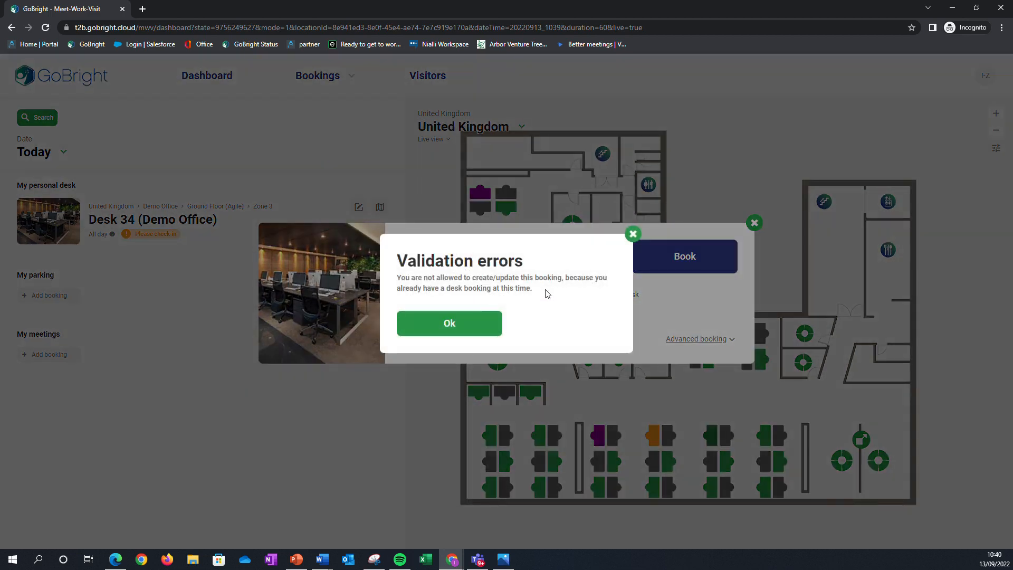
mouse_move(548, 294)
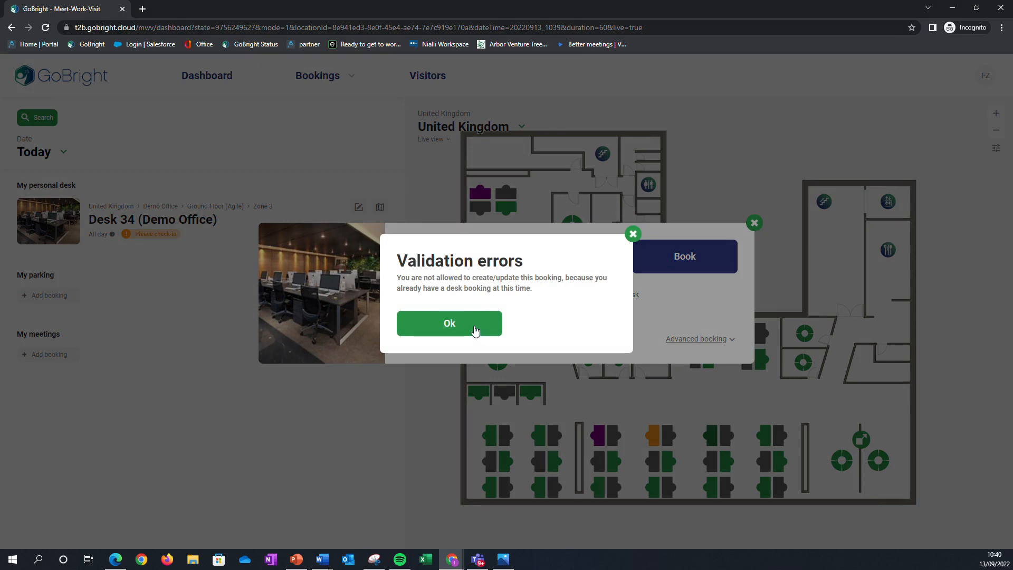
click(449, 323)
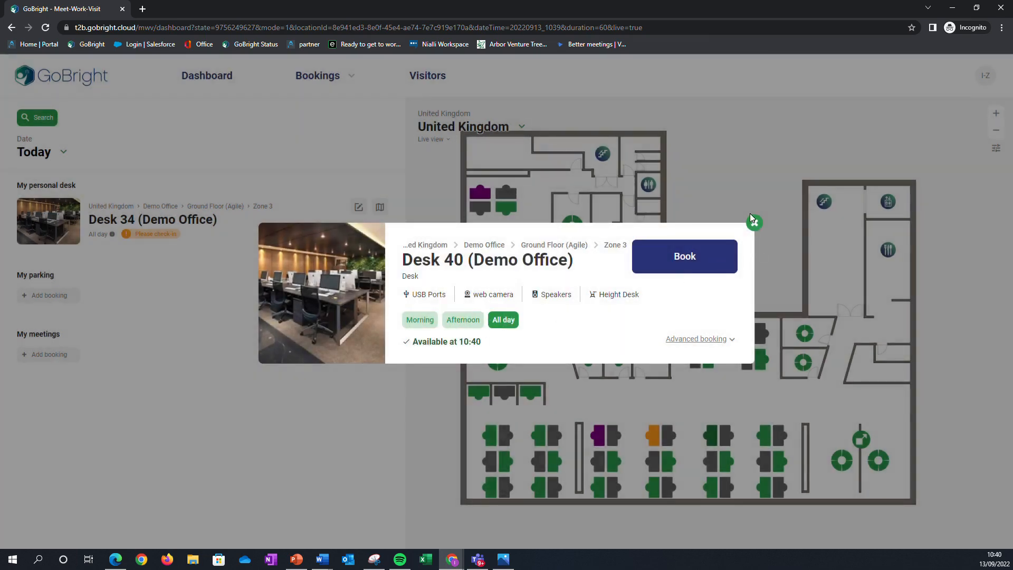
click(751, 221)
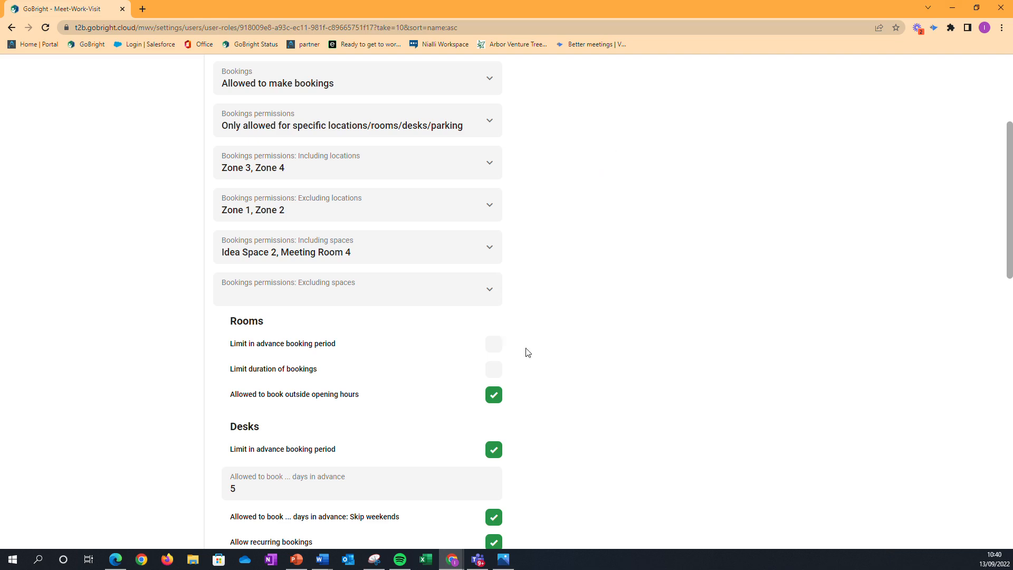
Step: Scroll the role page to Other booking-related permissions showing both simultaneous boxes unticked
scroll(down, 3)
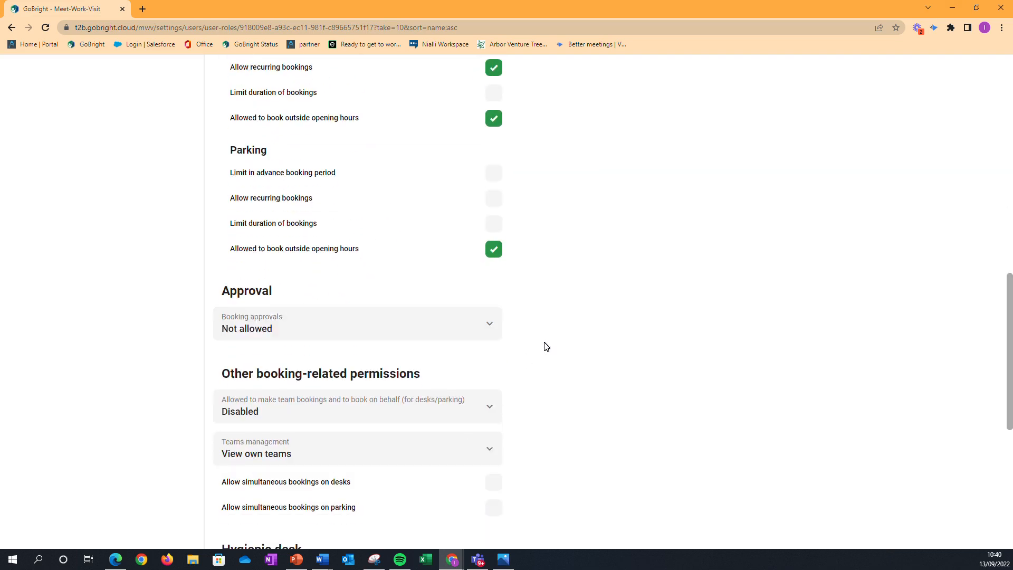
scroll(down, 3)
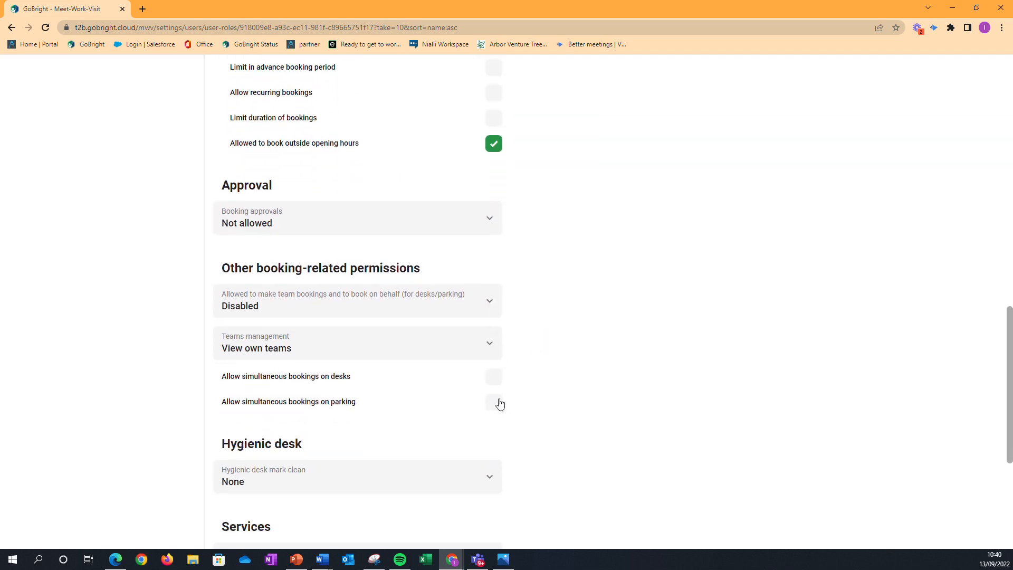
mouse_move(579, 405)
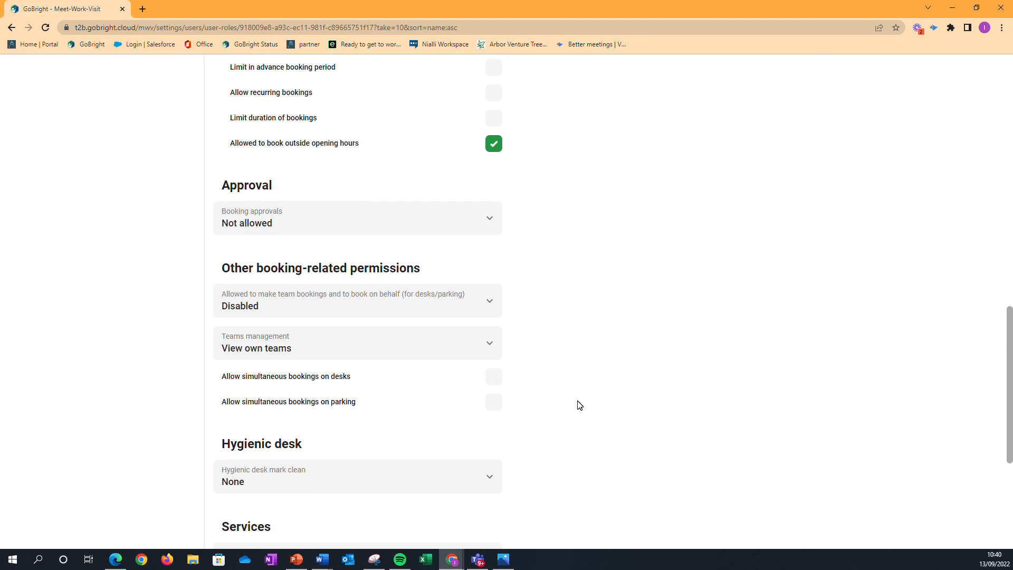